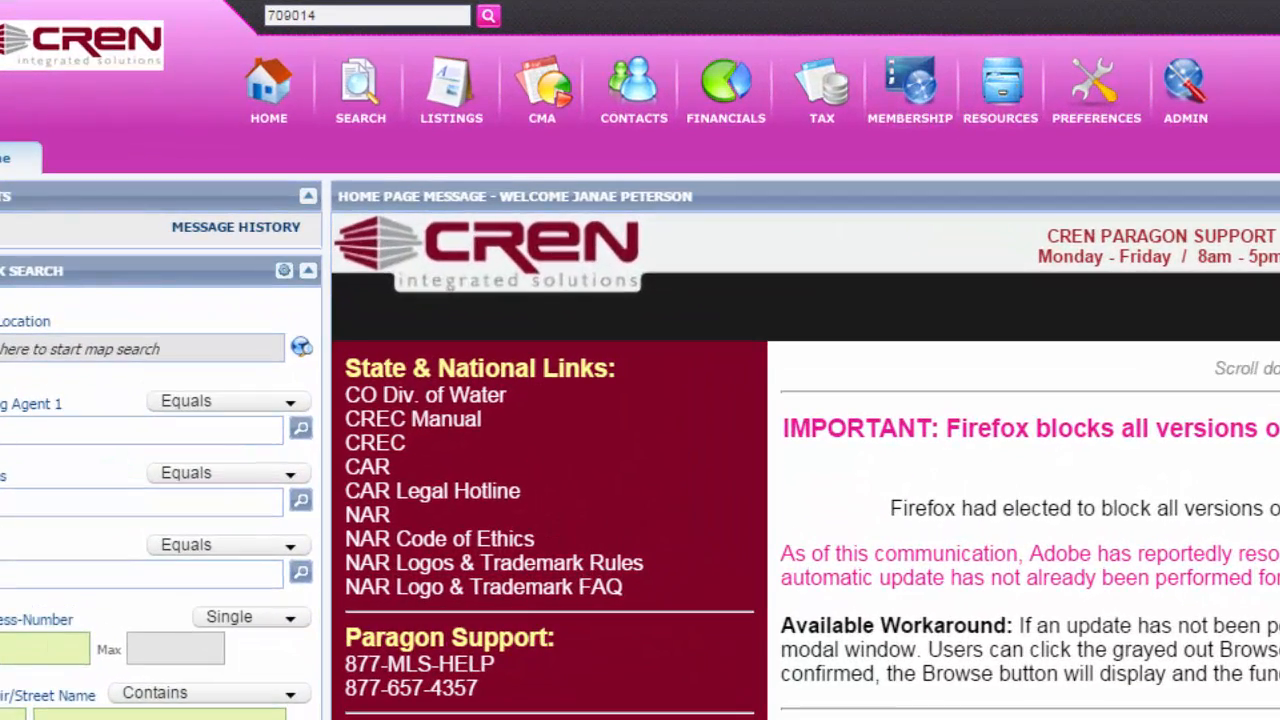
Bring up the Search menu listing the available property classes and specialty searches
click(360, 88)
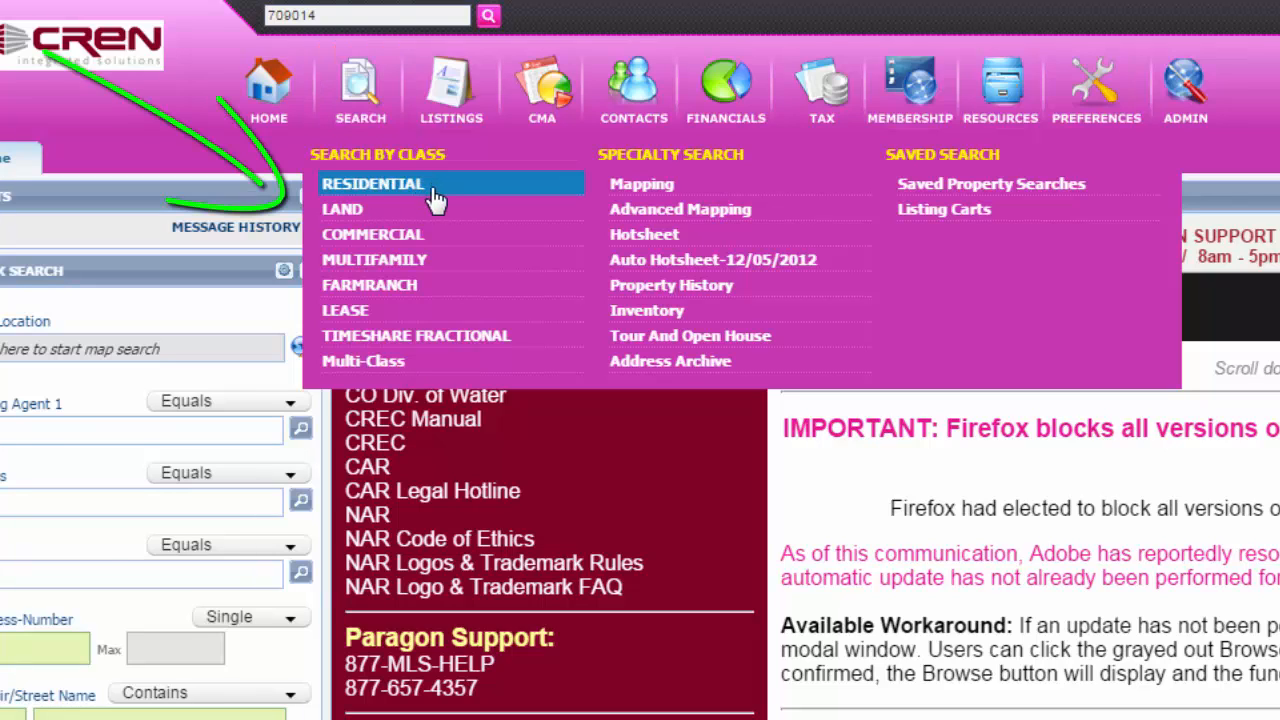
mouse_move(424, 240)
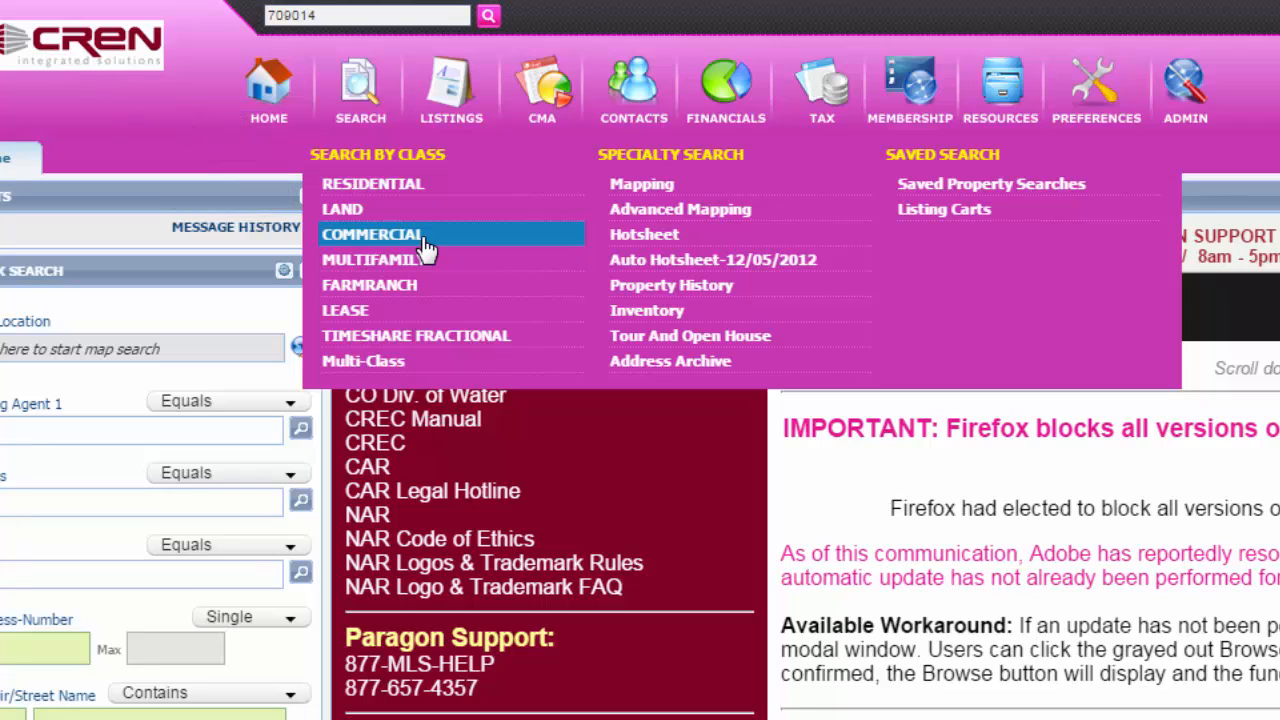
mouse_move(400, 284)
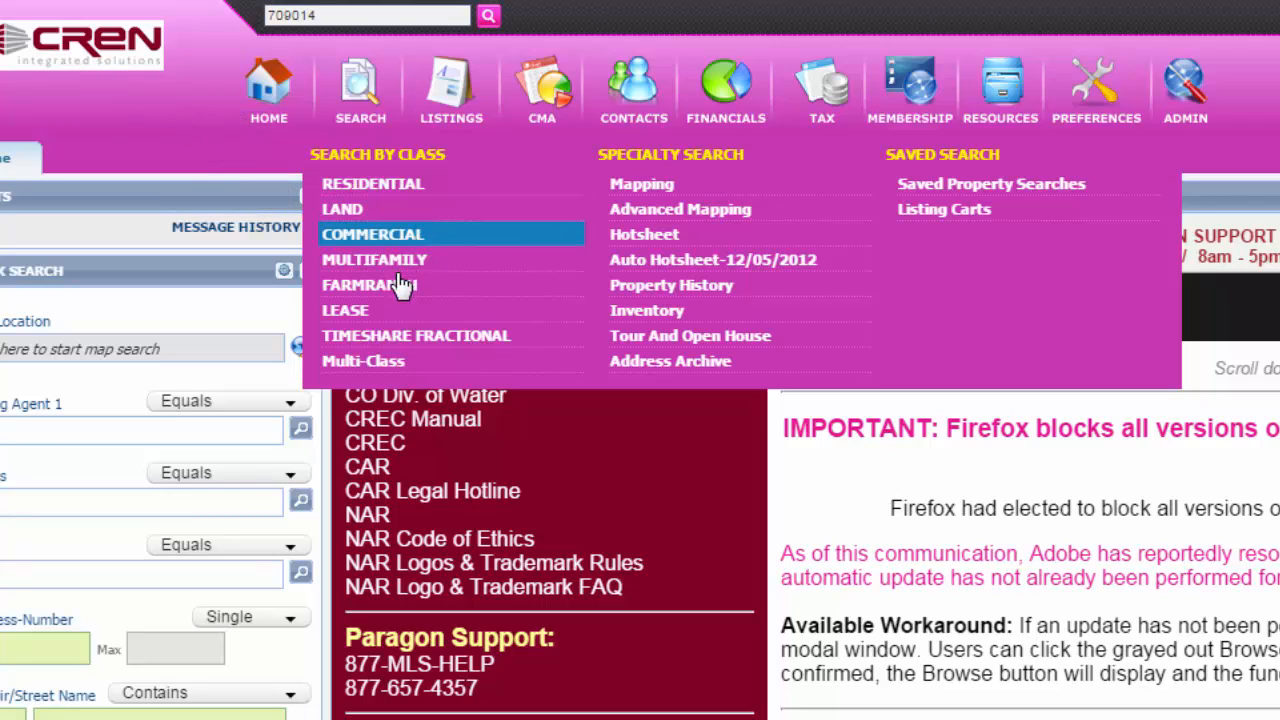
Start a Residential search with Status set to ALL SOLD and Zip 81401
click(372, 184)
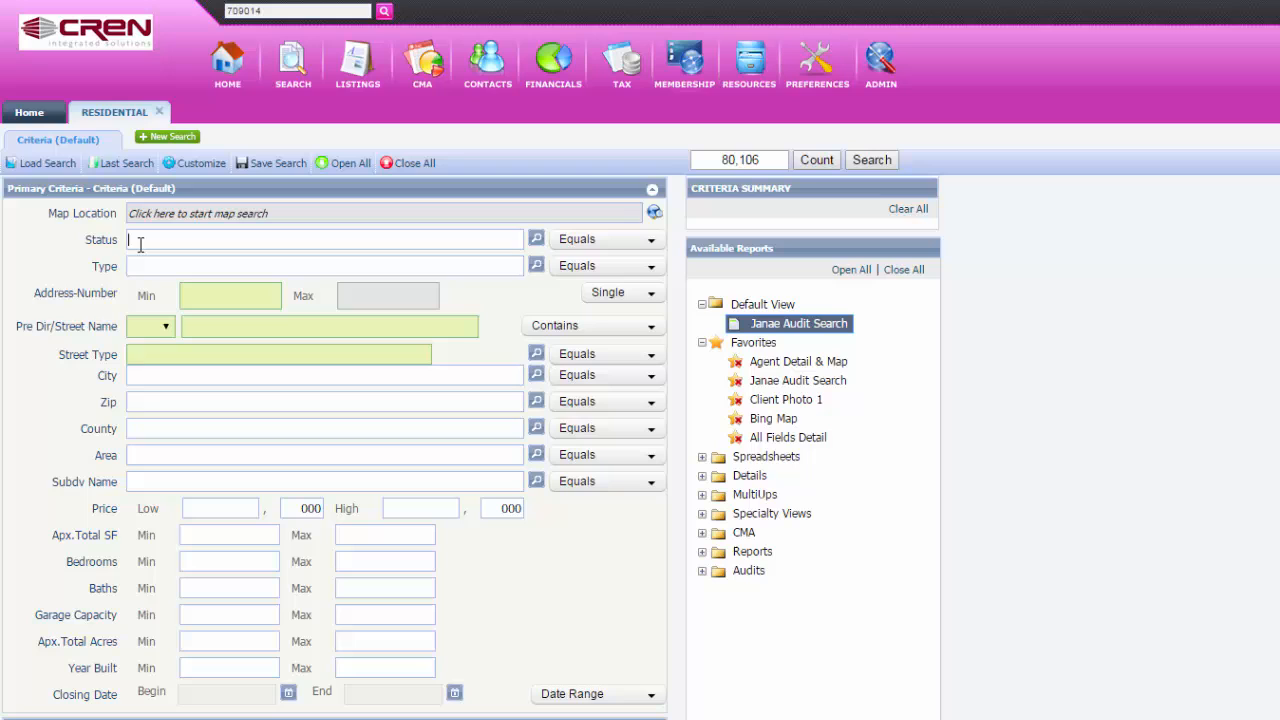
text(SOLD)
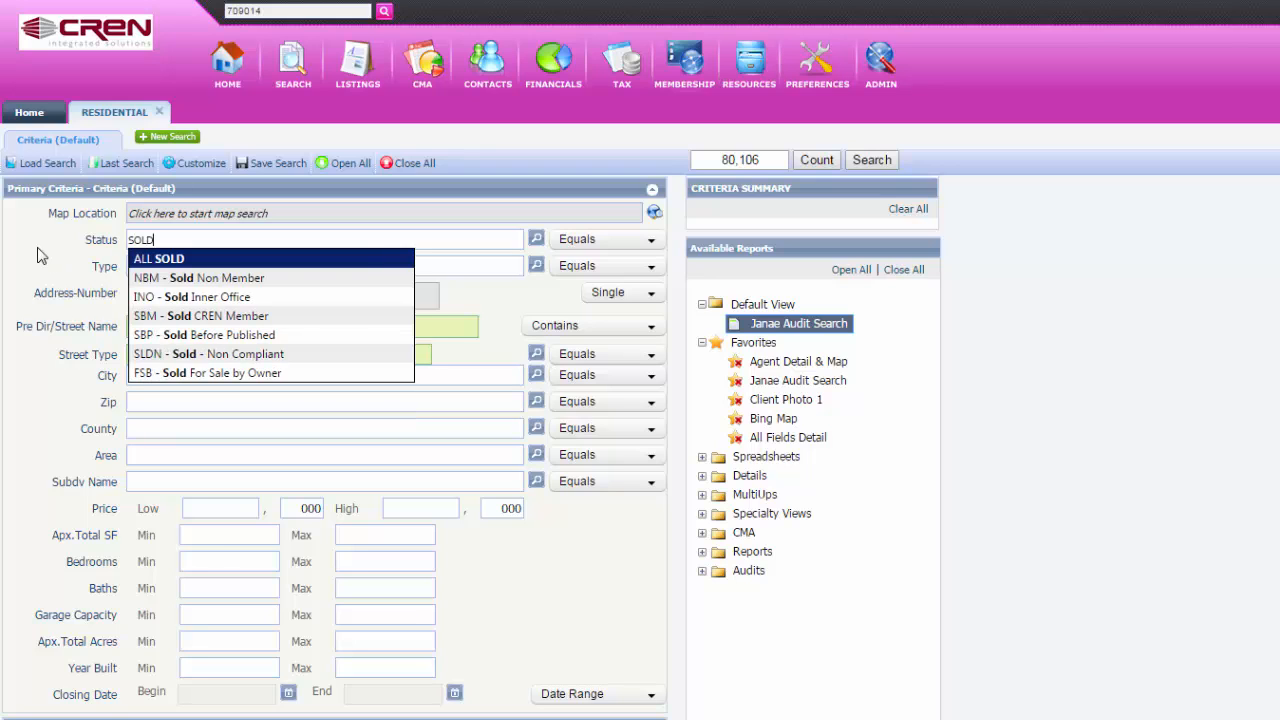
key(Backspace)
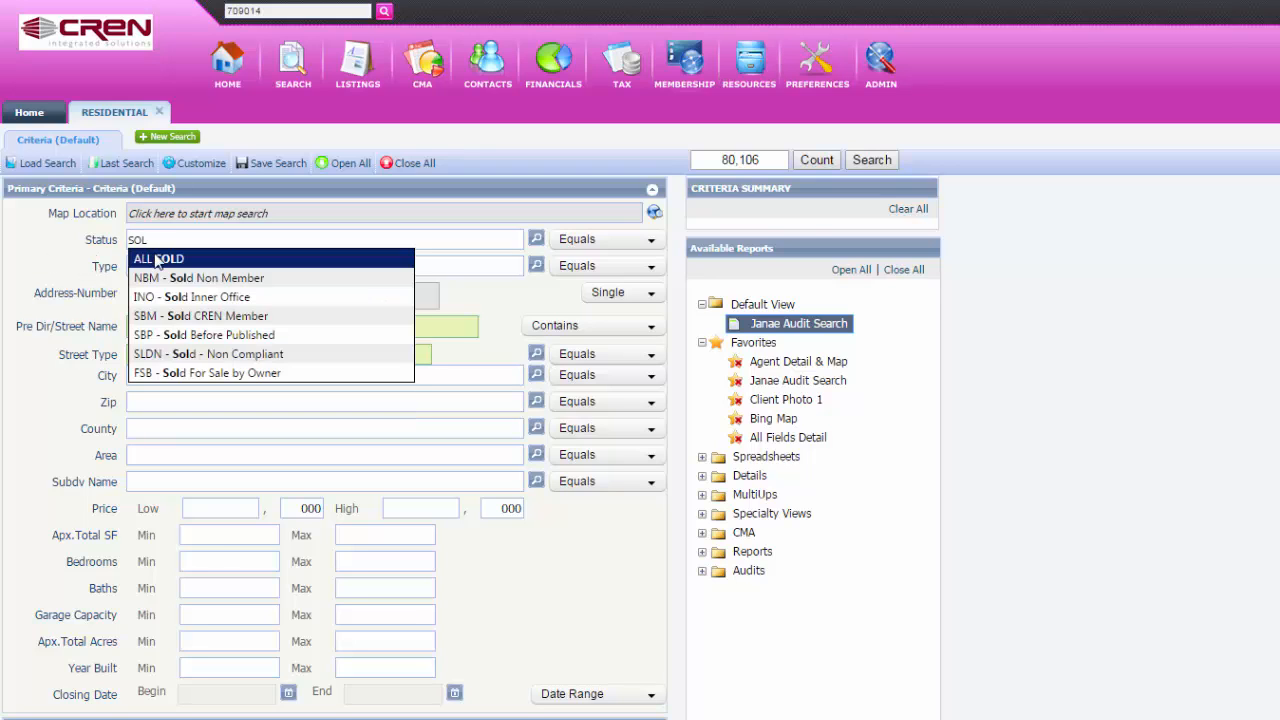
click(158, 258)
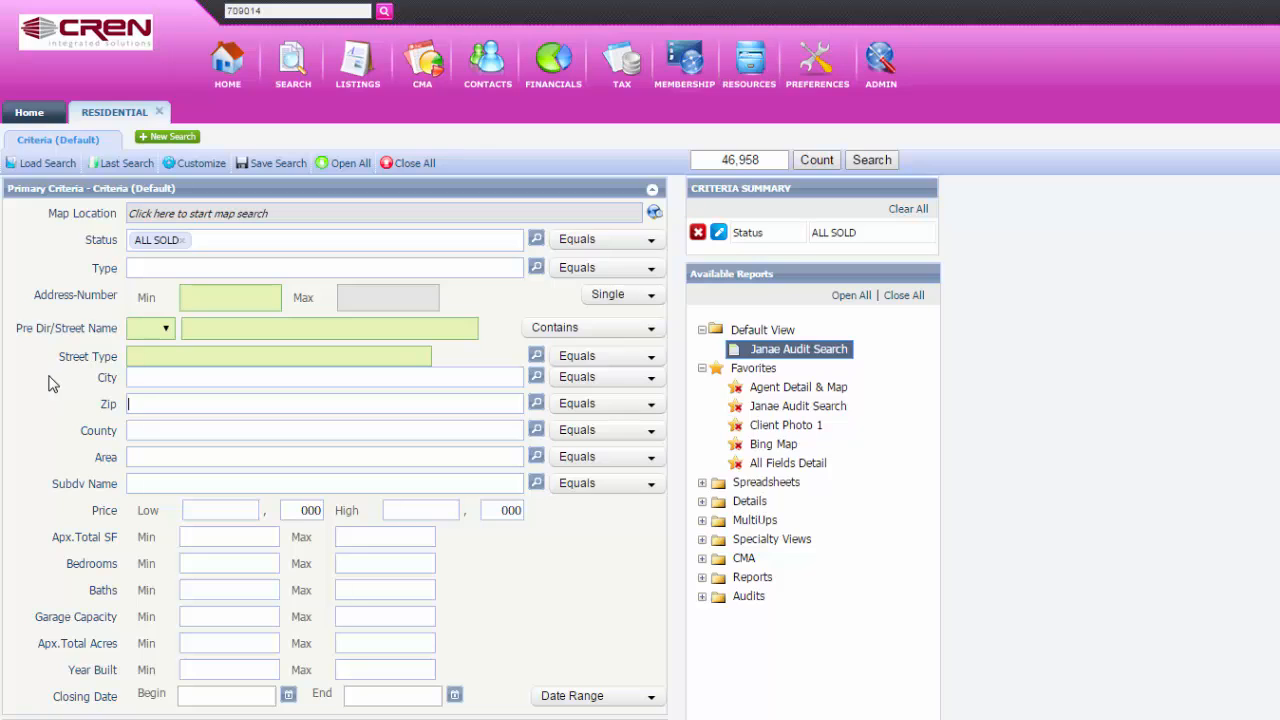
text(81401)
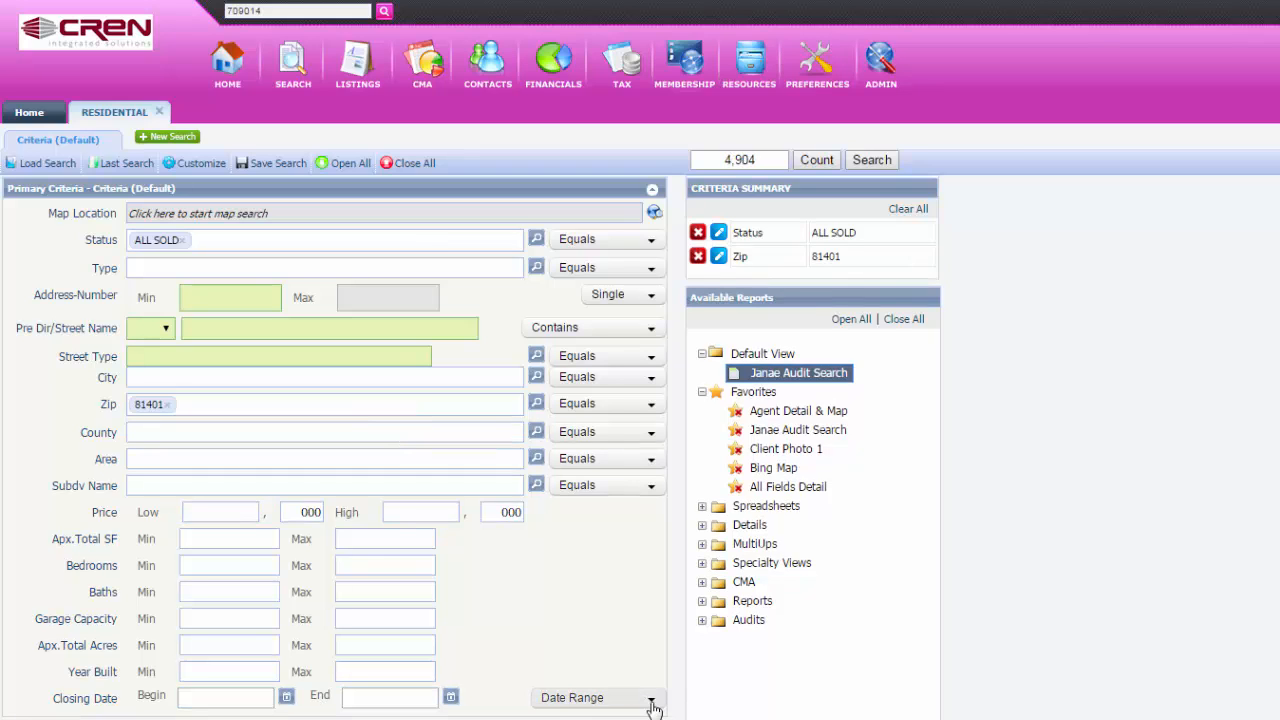
Limit Closing Date to This Year and run the search to list the sold properties
click(652, 698)
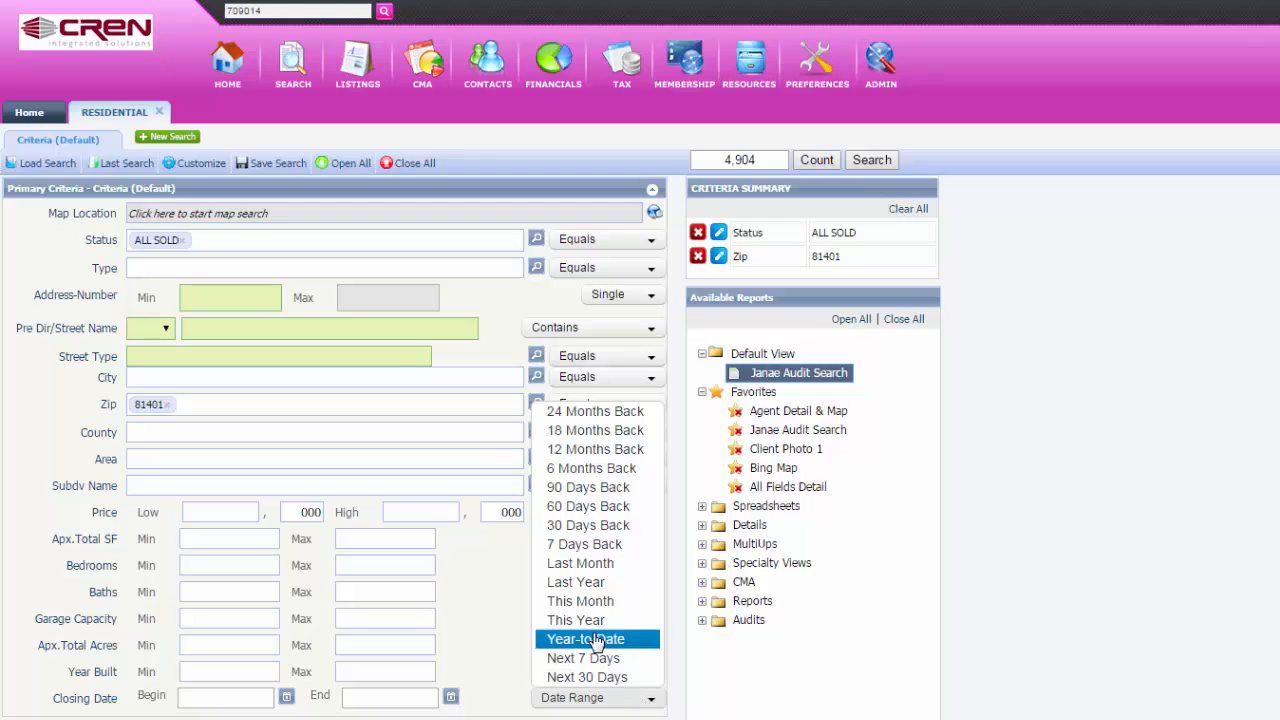
click(584, 638)
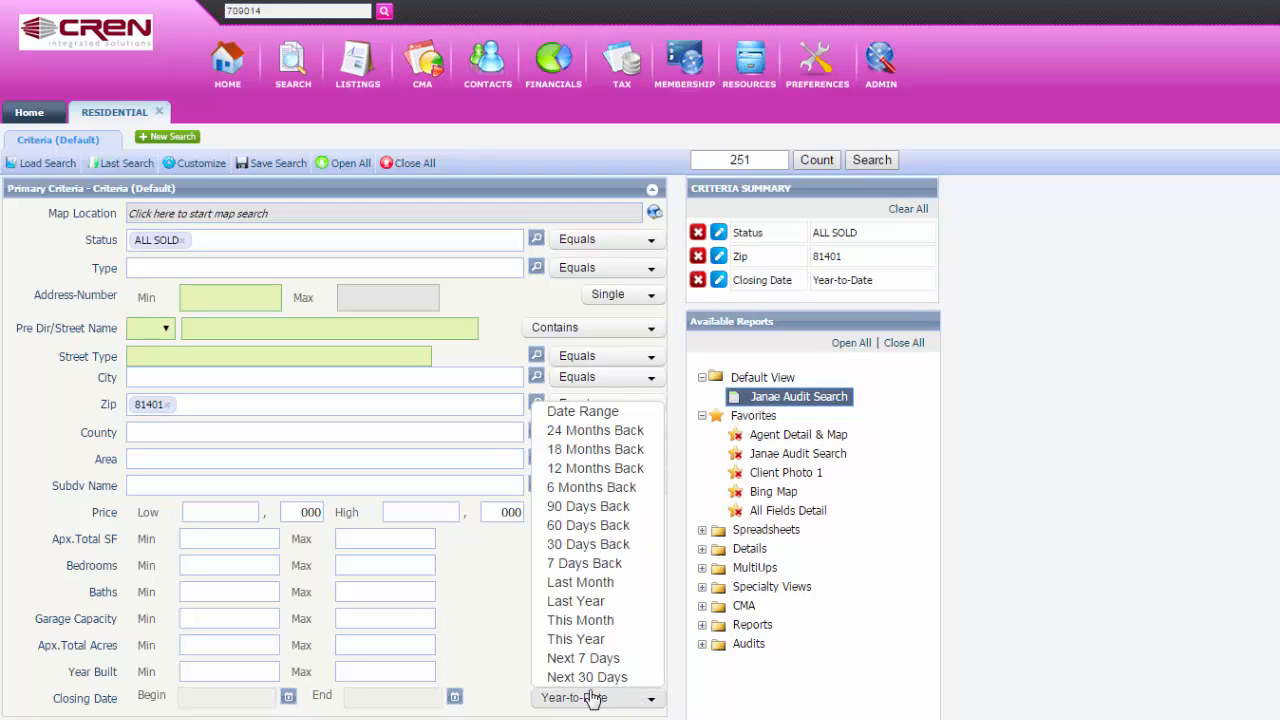
click(576, 640)
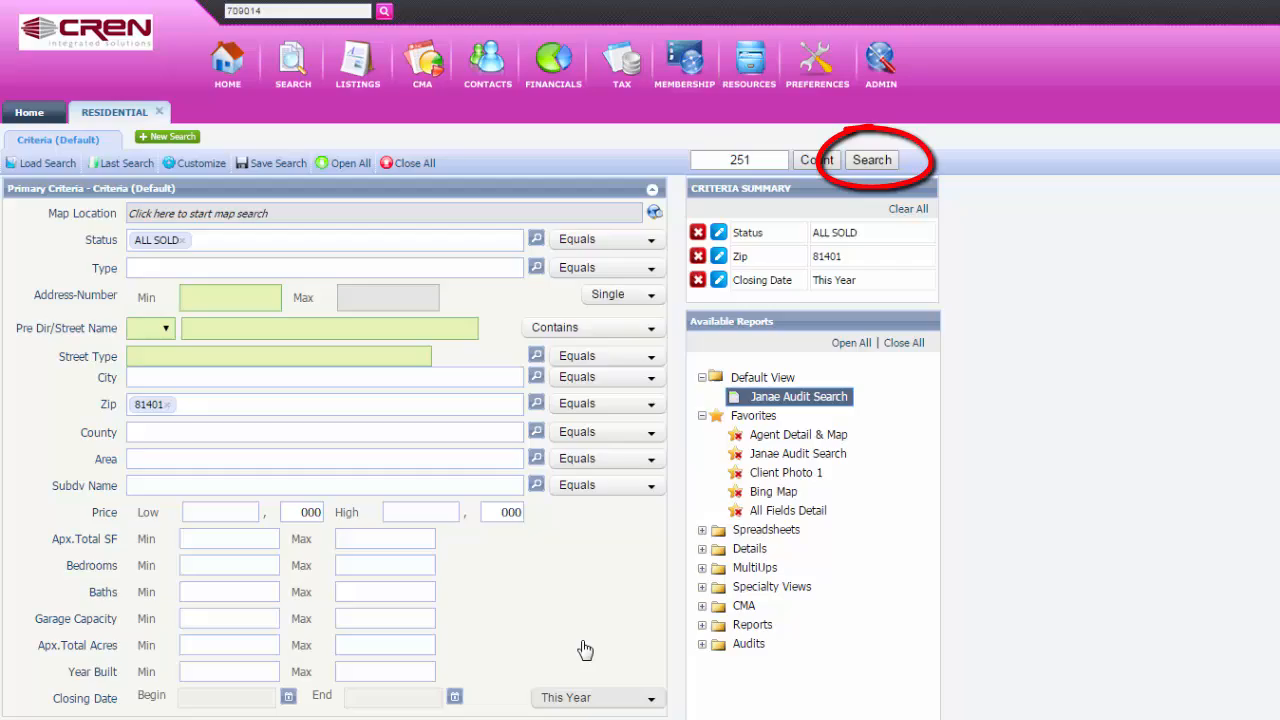
click(872, 160)
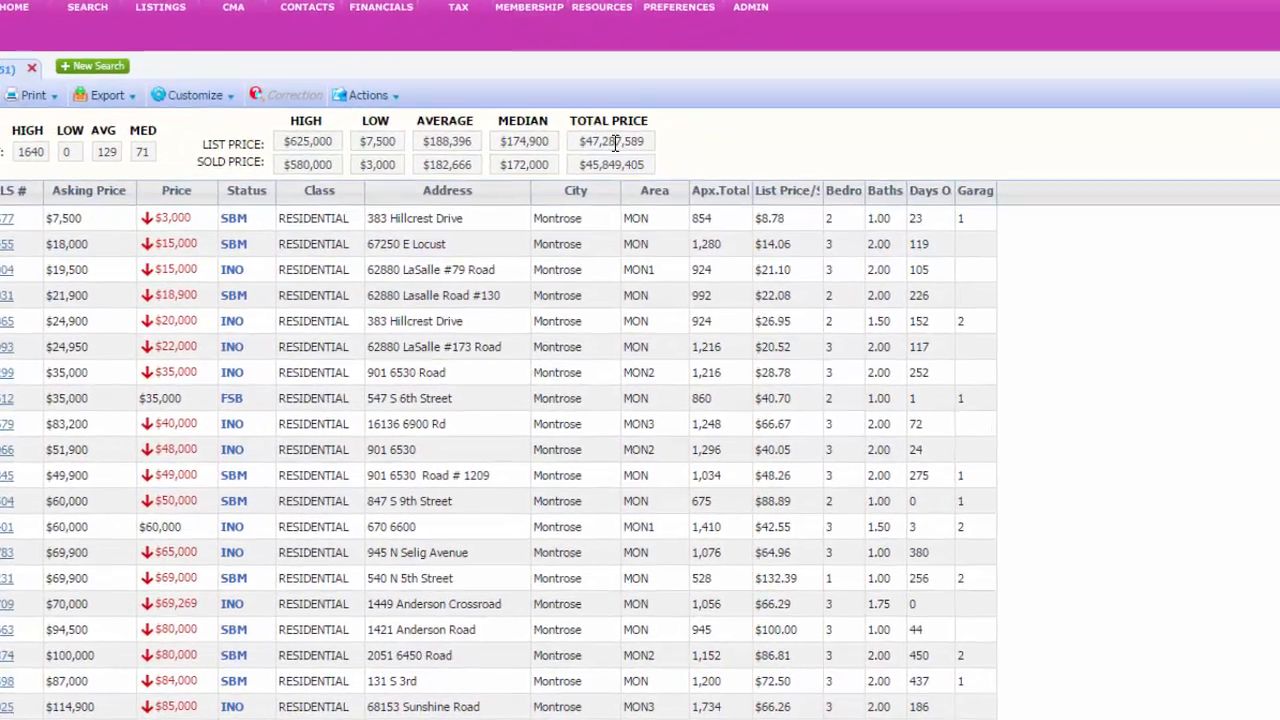
click(190, 94)
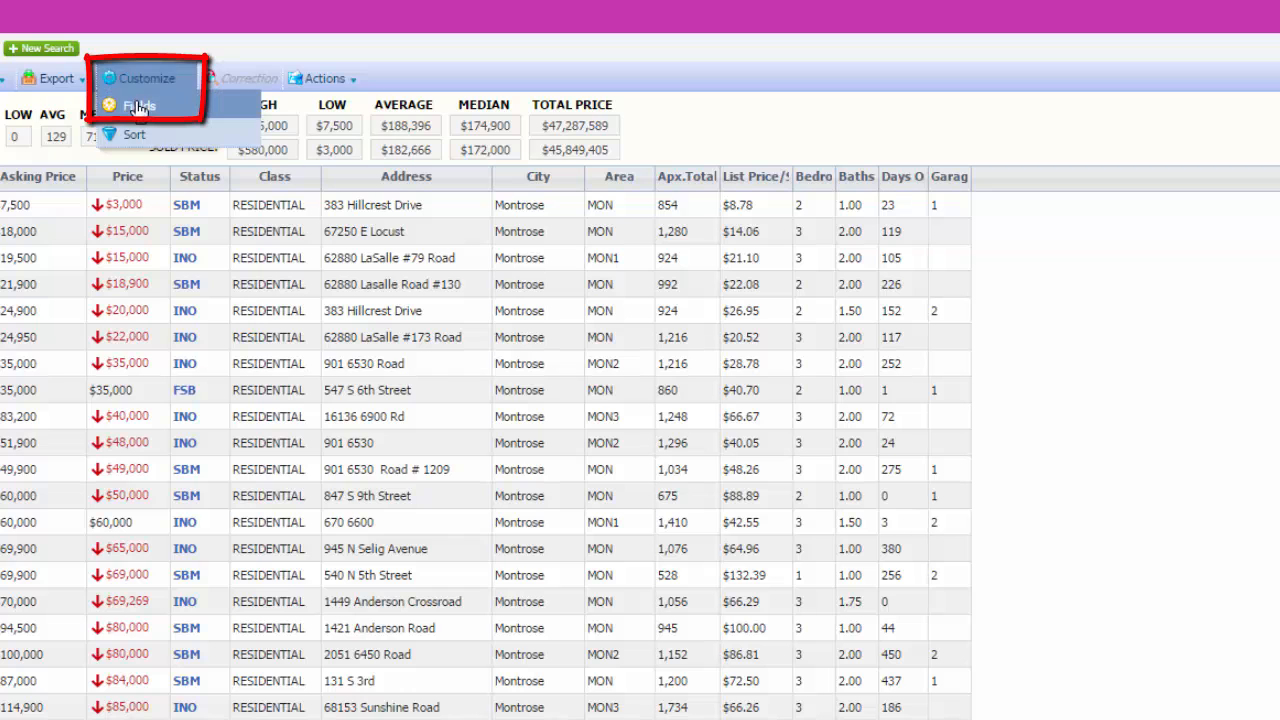
In Field preferences, drop the Area column and add Addendum and Agency Relationship
click(136, 106)
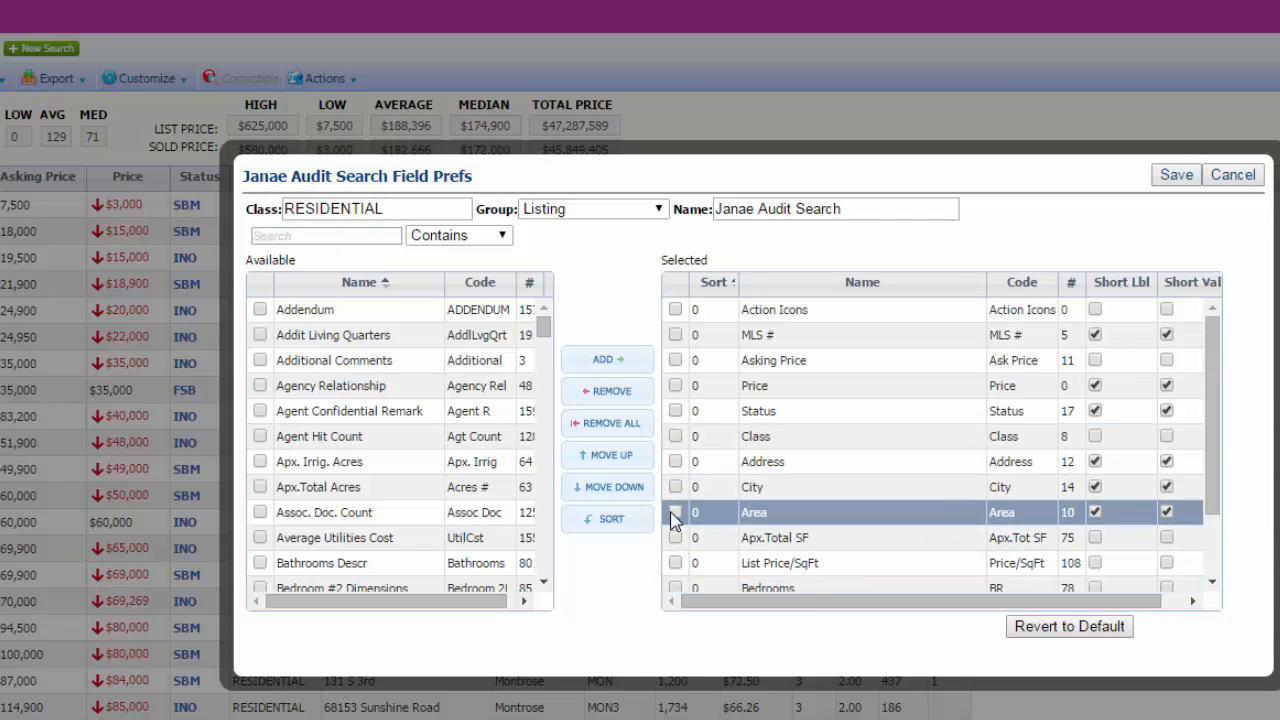
click(608, 390)
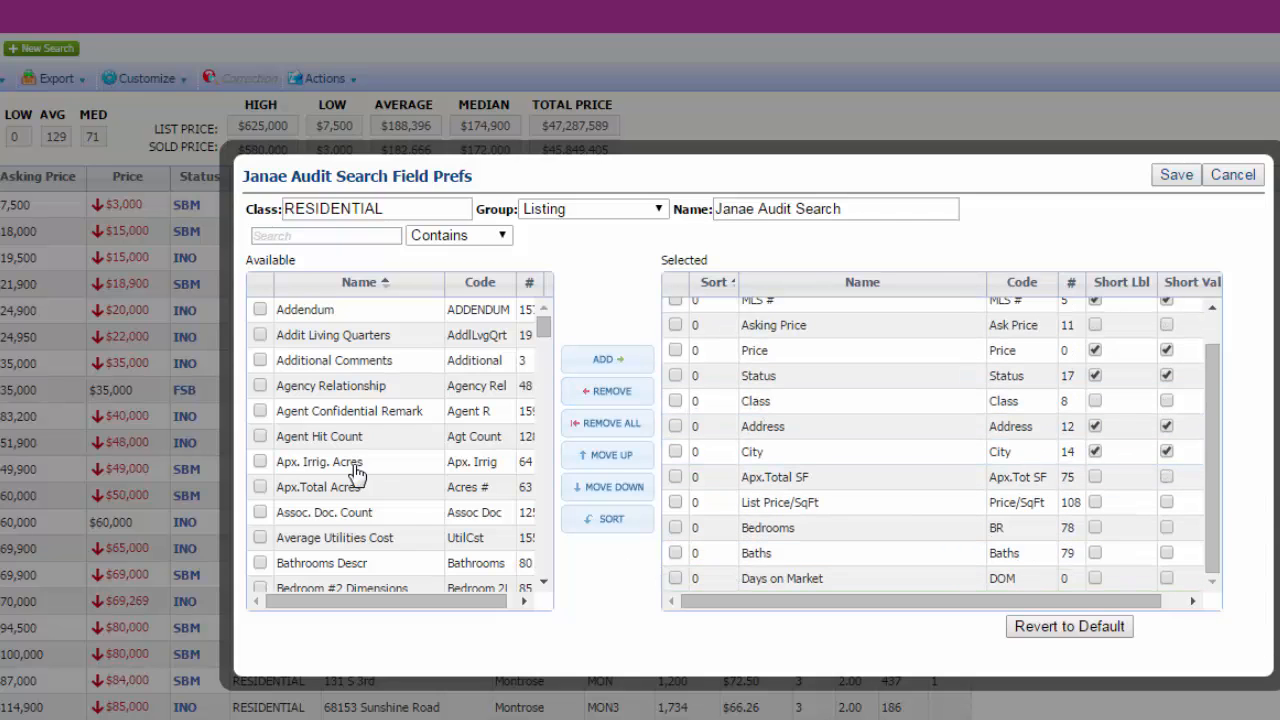
click(260, 308)
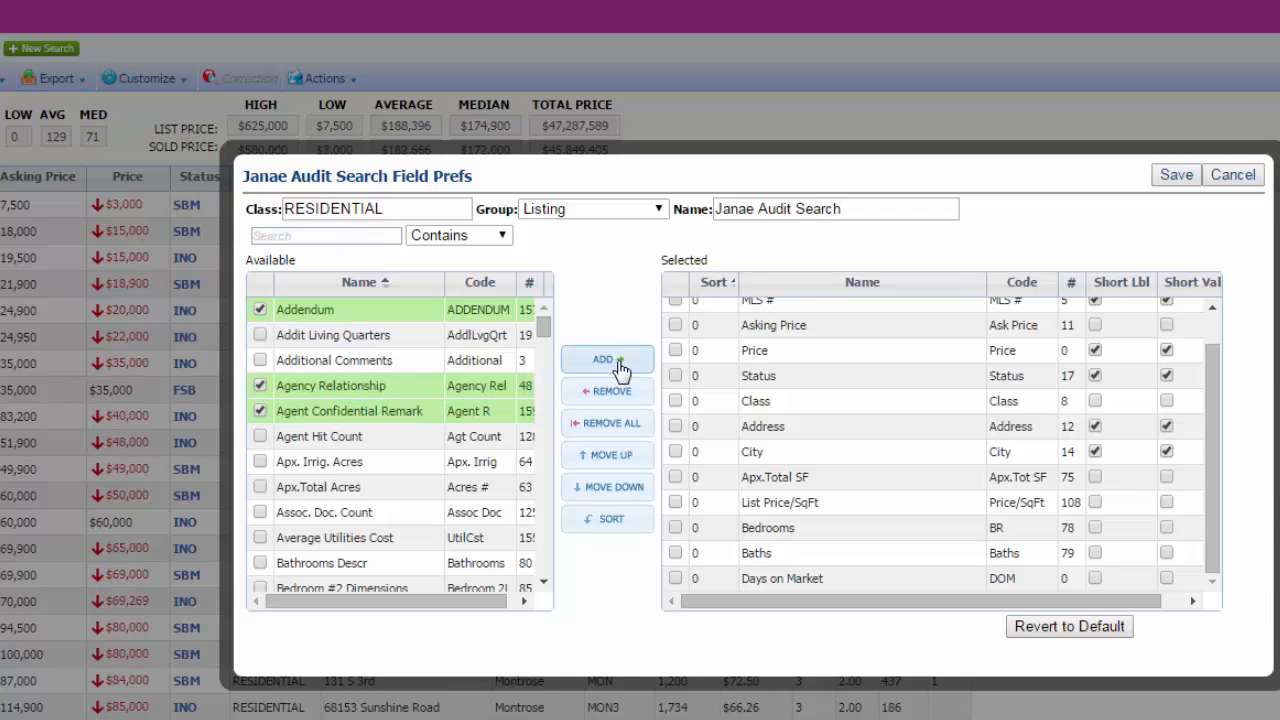
click(608, 360)
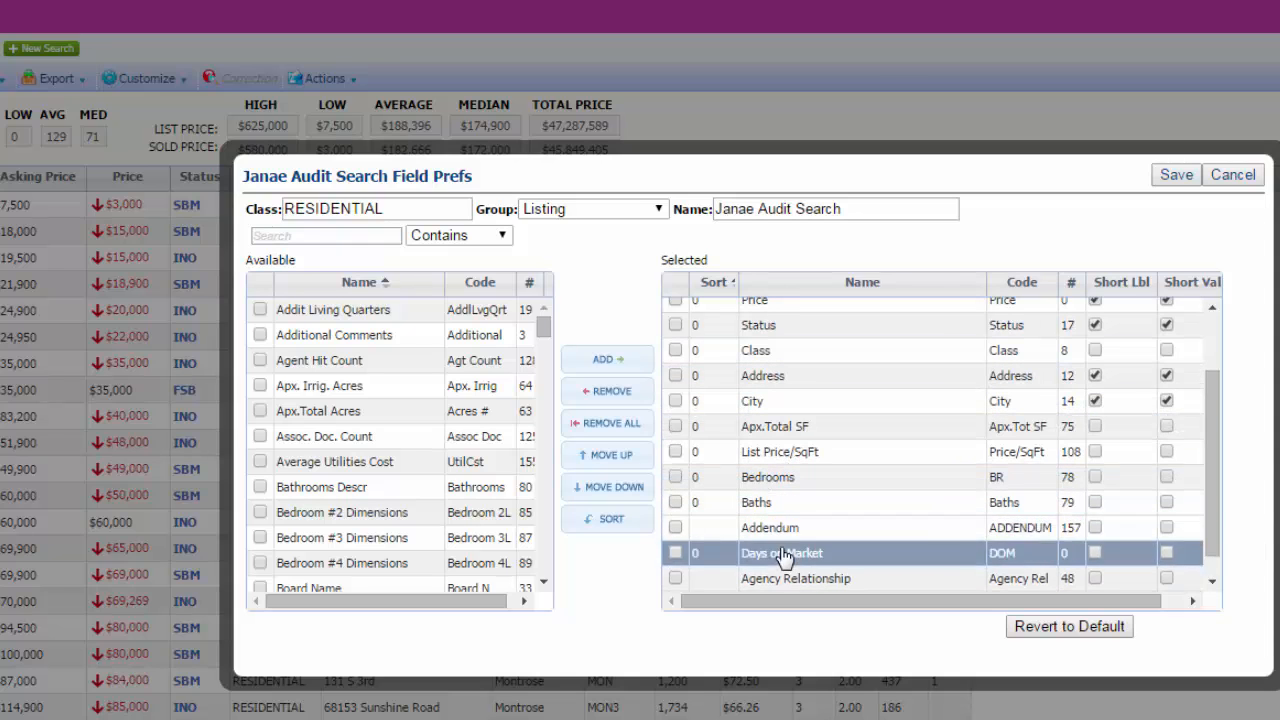
Move Days on Market up beneath Price and select the preference set's name for renaming
click(608, 454)
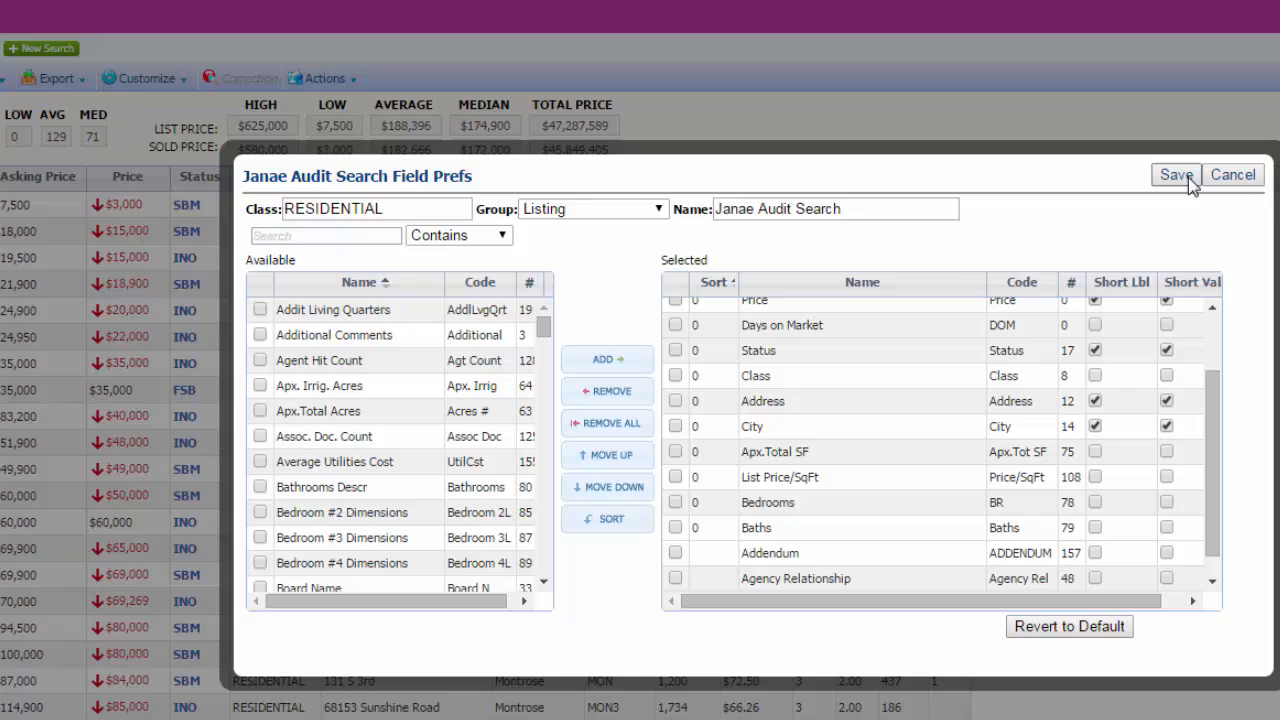
click(836, 208)
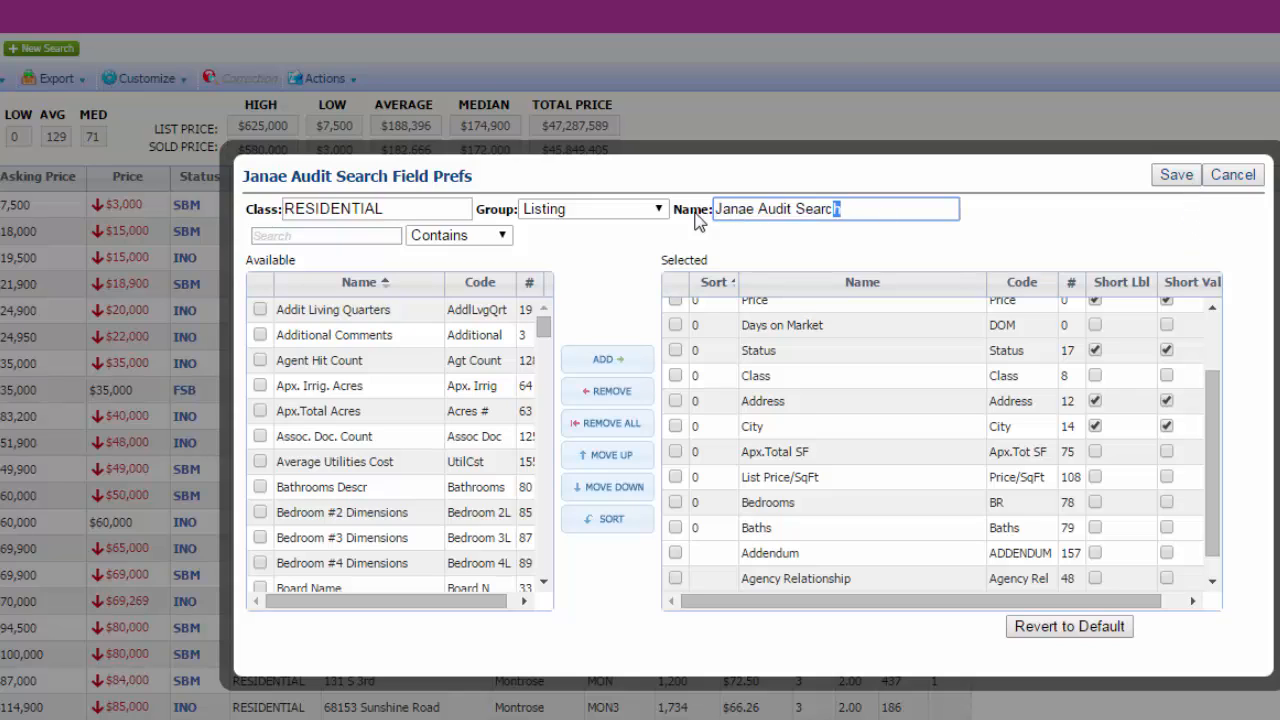
triple_click(836, 208)
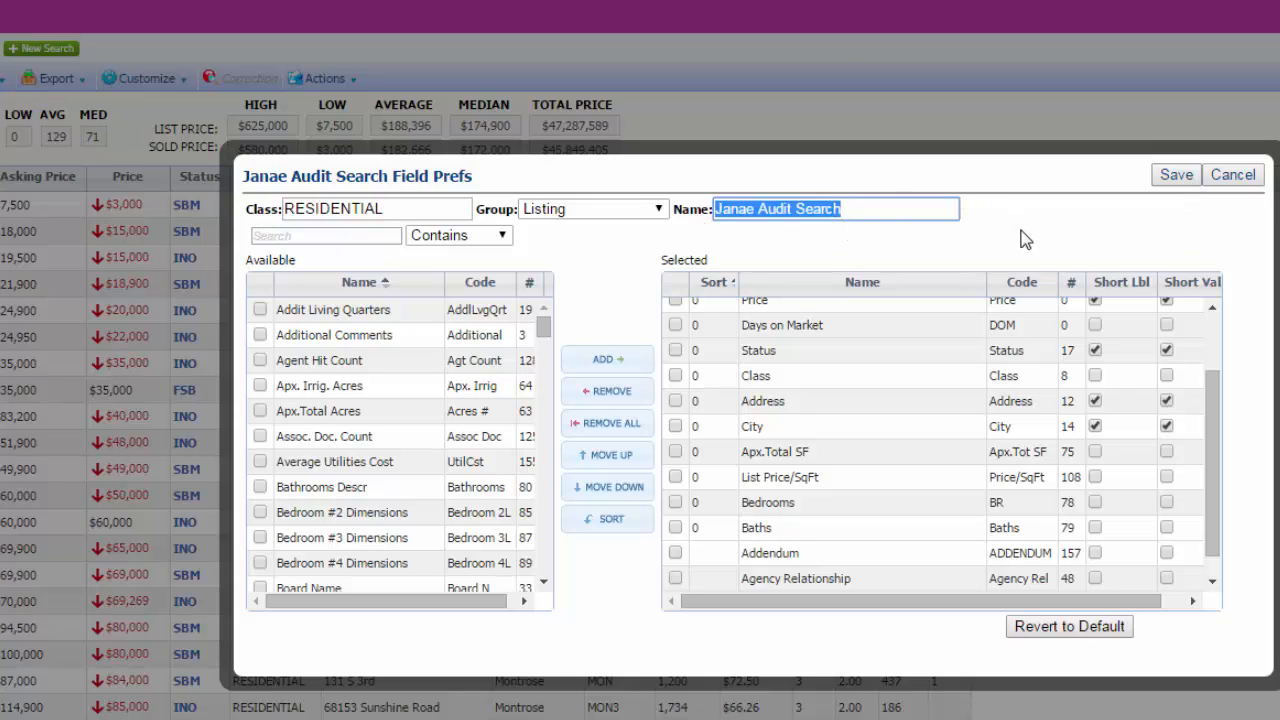